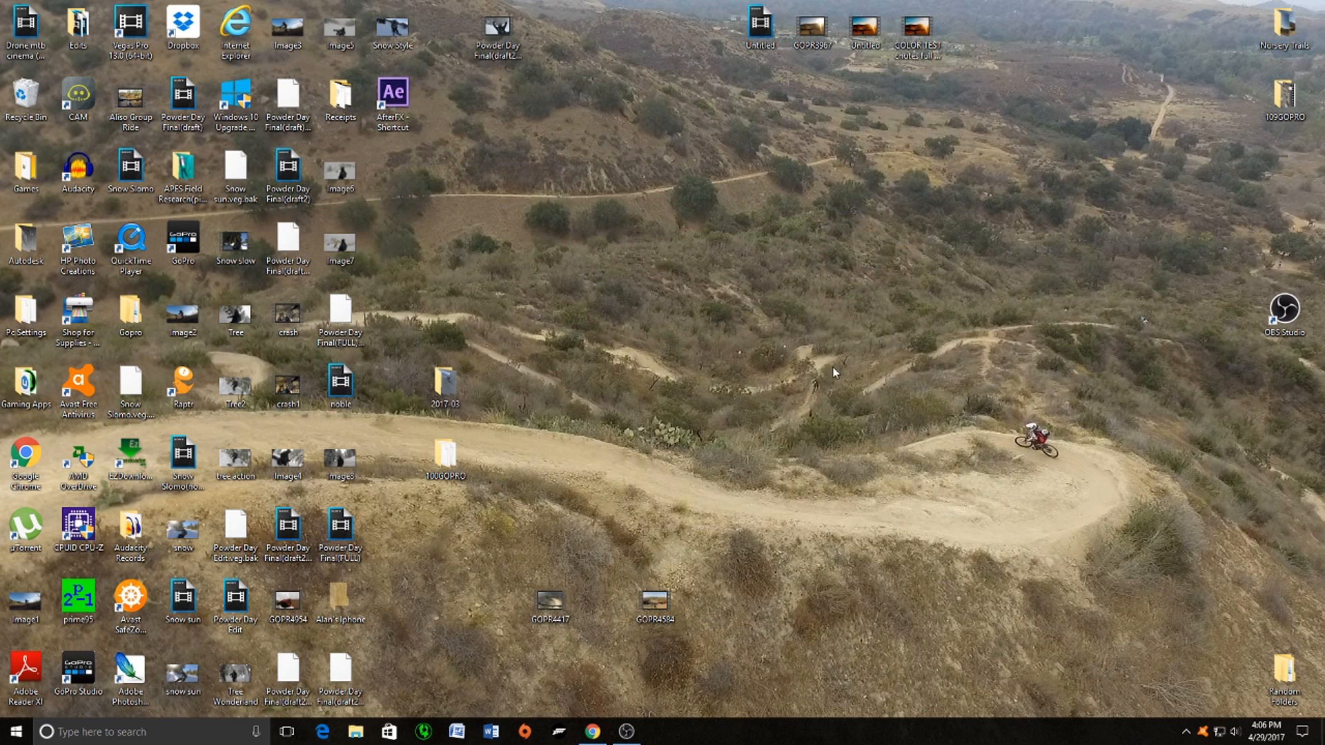
mouse_move(777, 293)
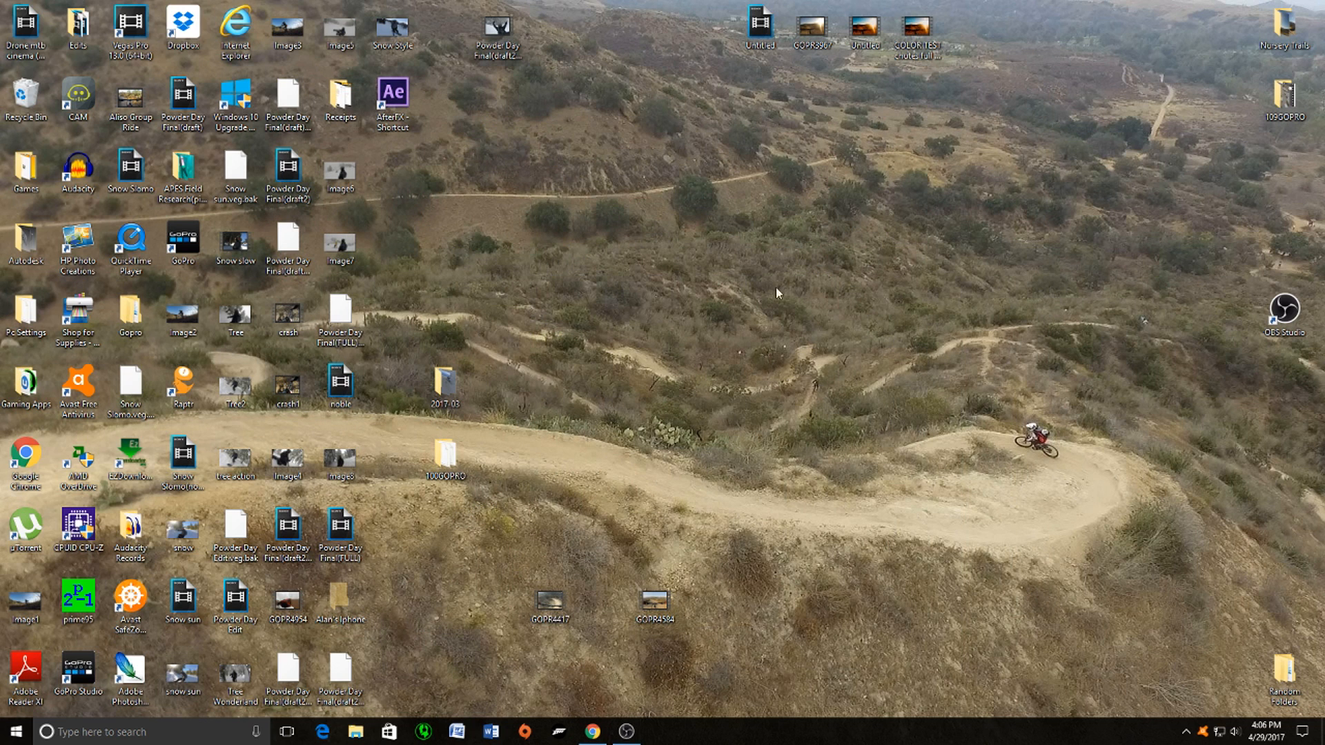
mouse_move(742, 361)
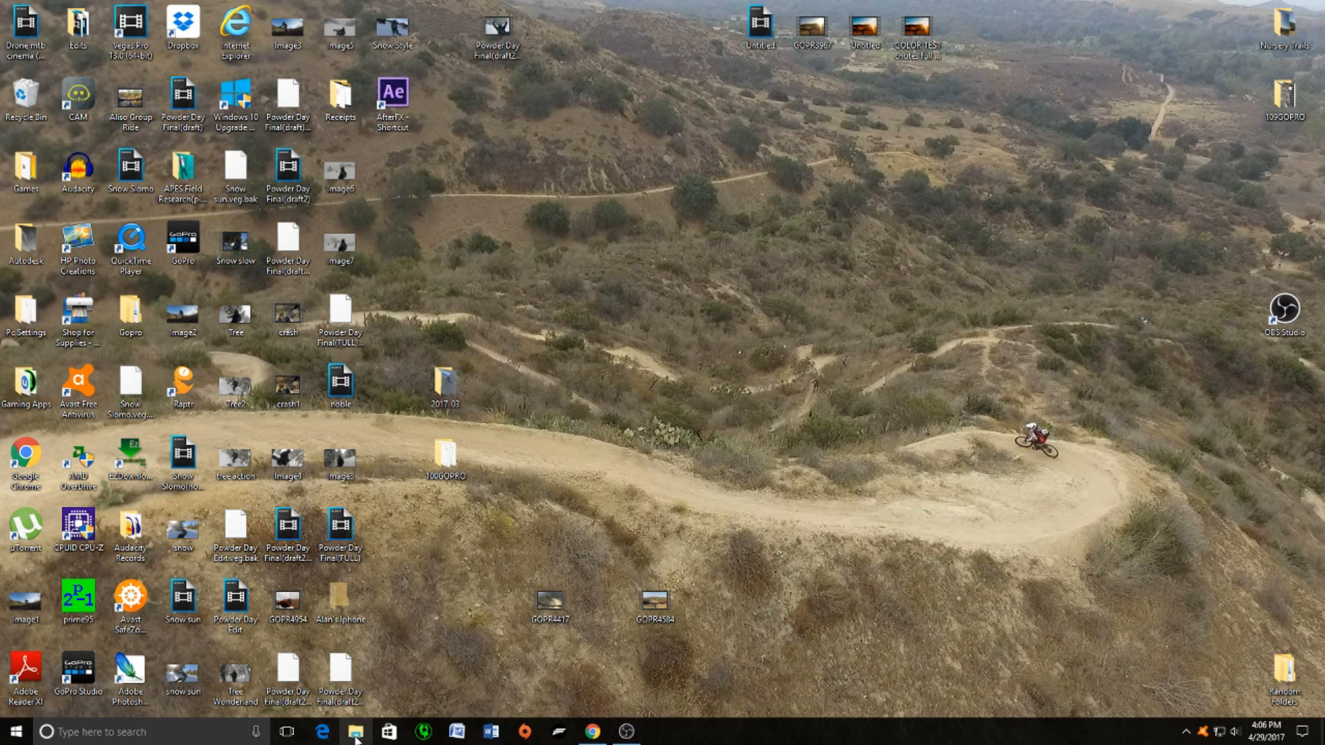
Step: Show This PC in File Explorer with its folders and drives
left_click(356, 732)
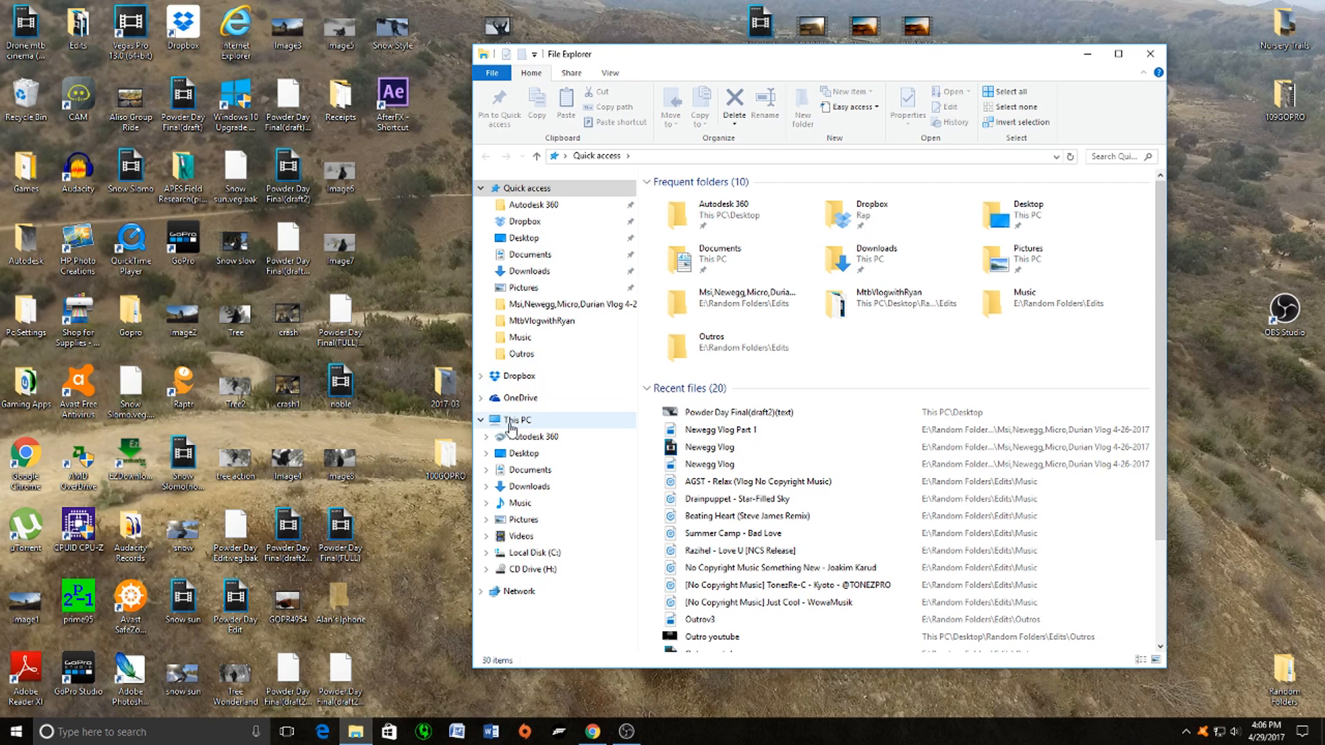
left_click(515, 420)
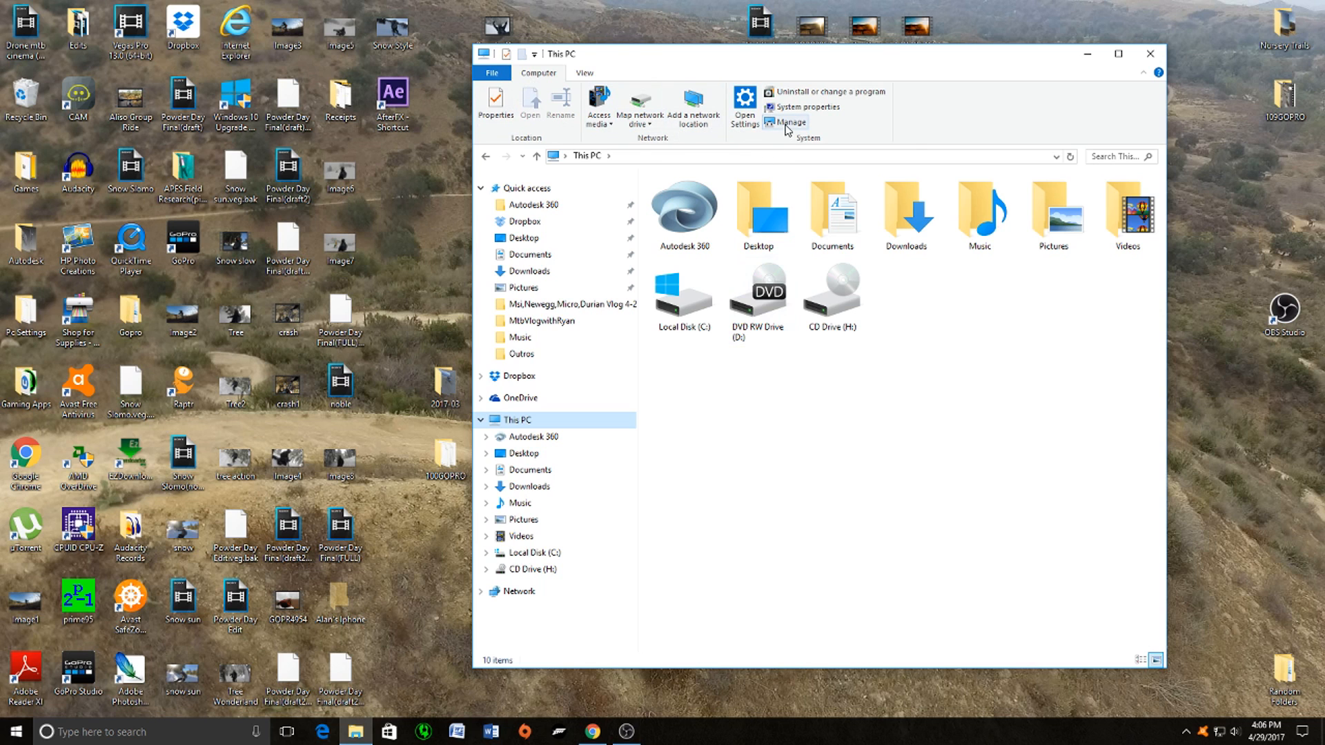
Step: Launch Computer Management from the ribbon and go to Disk Management
left_click(785, 123)
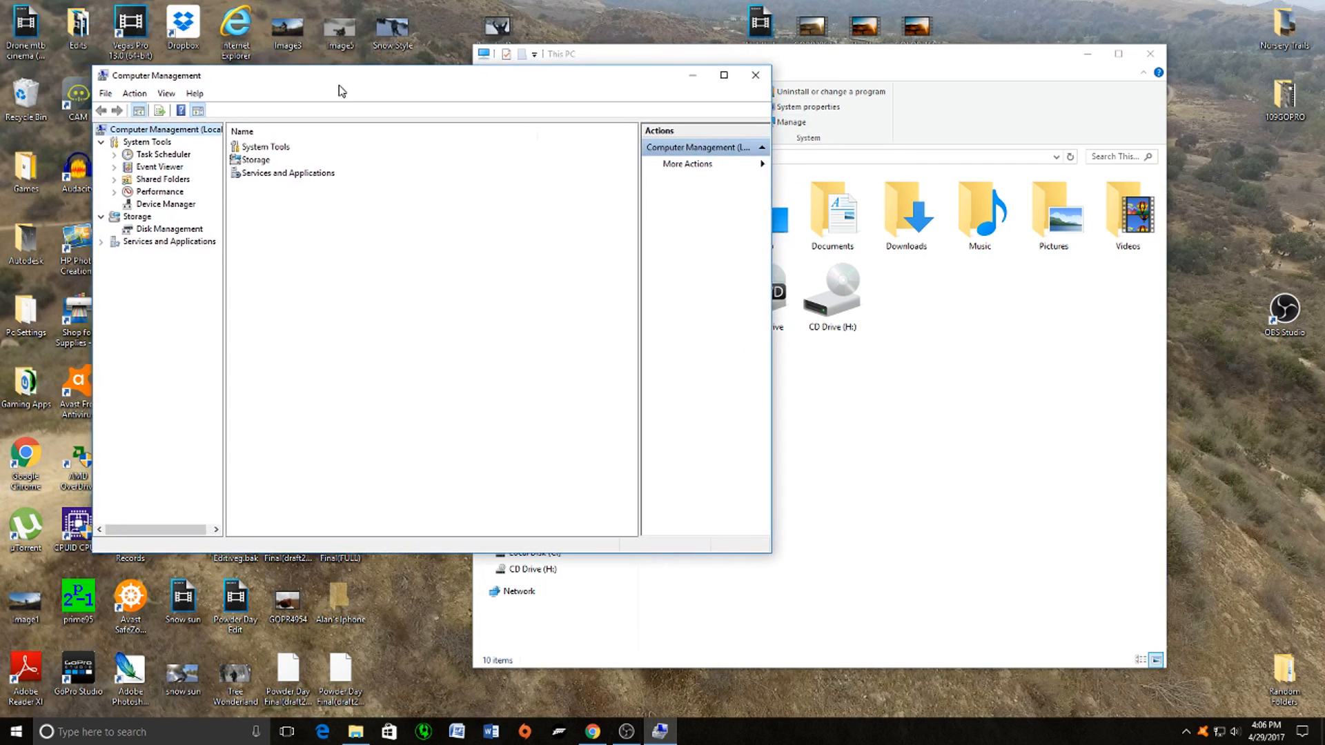
left_click_drag(337, 75, 556, 106)
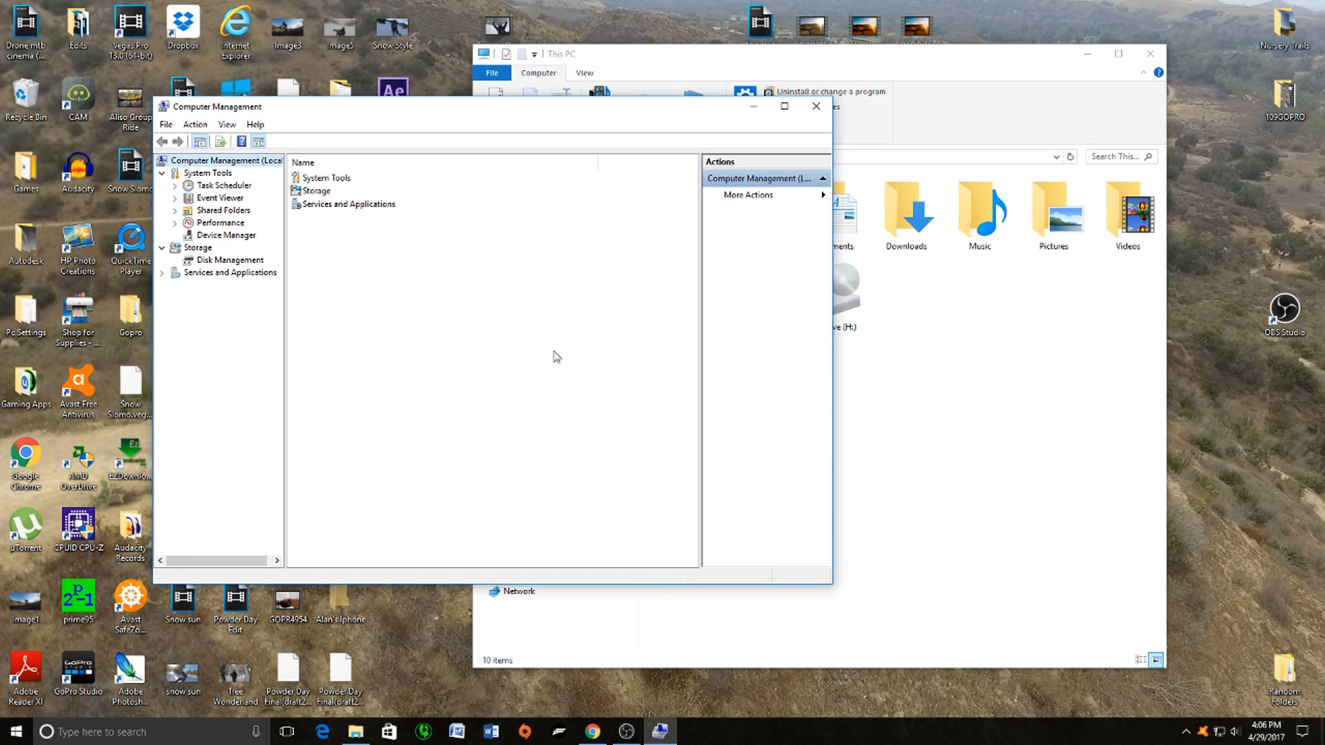
mouse_move(354, 290)
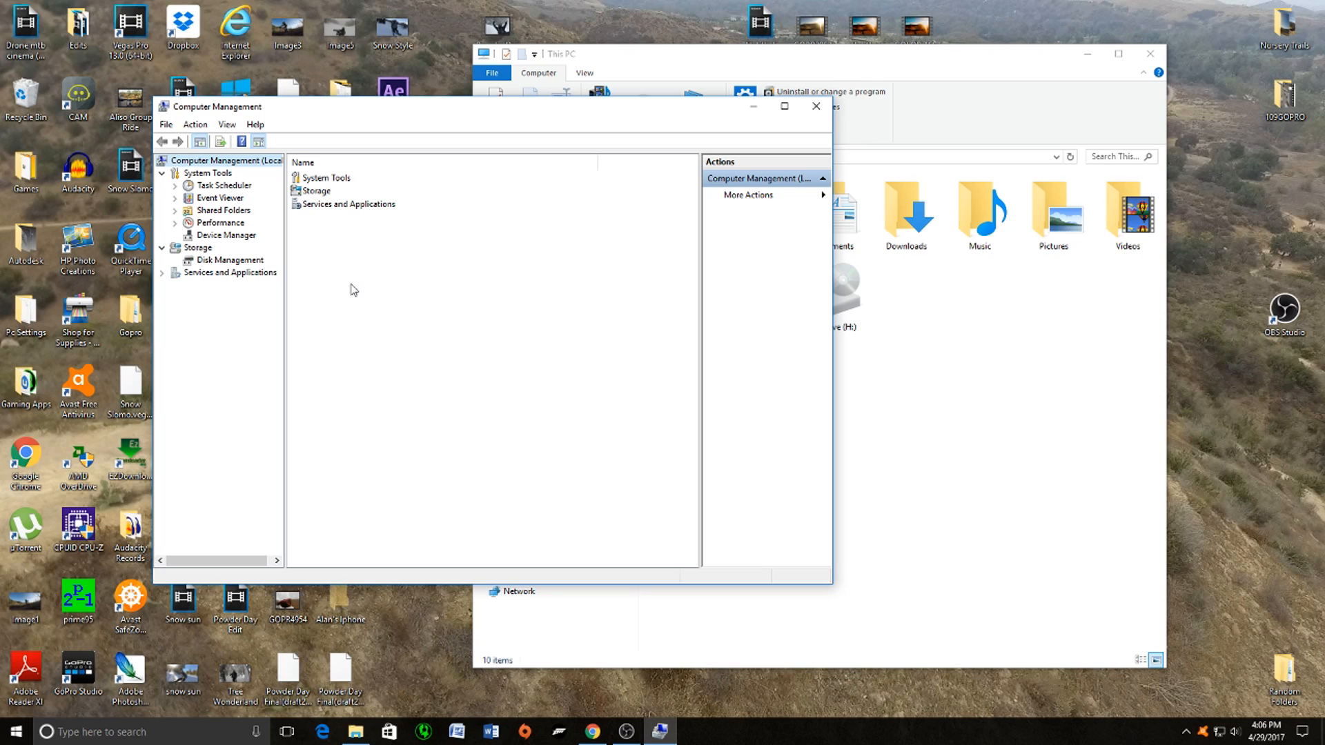
left_click(227, 259)
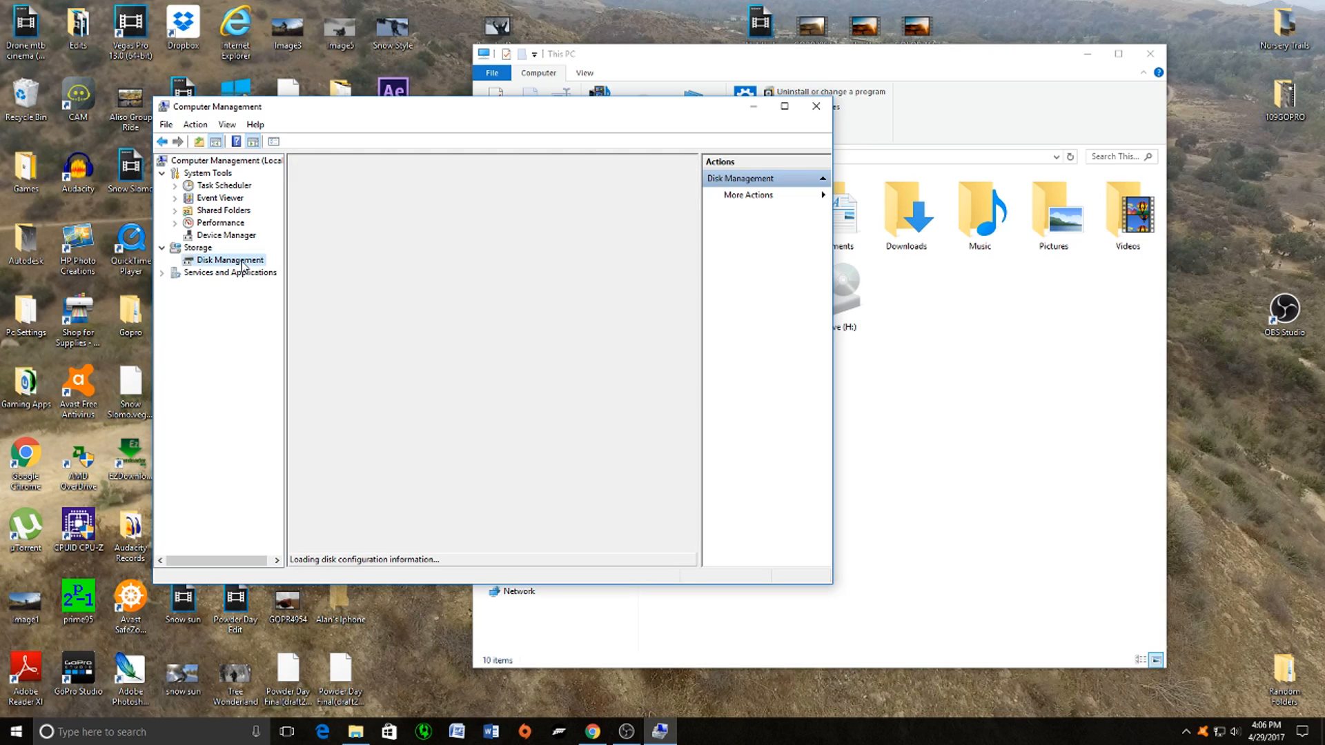
Step: Select the 2794.39 GB unallocated space on Disk 1
left_click(229, 260)
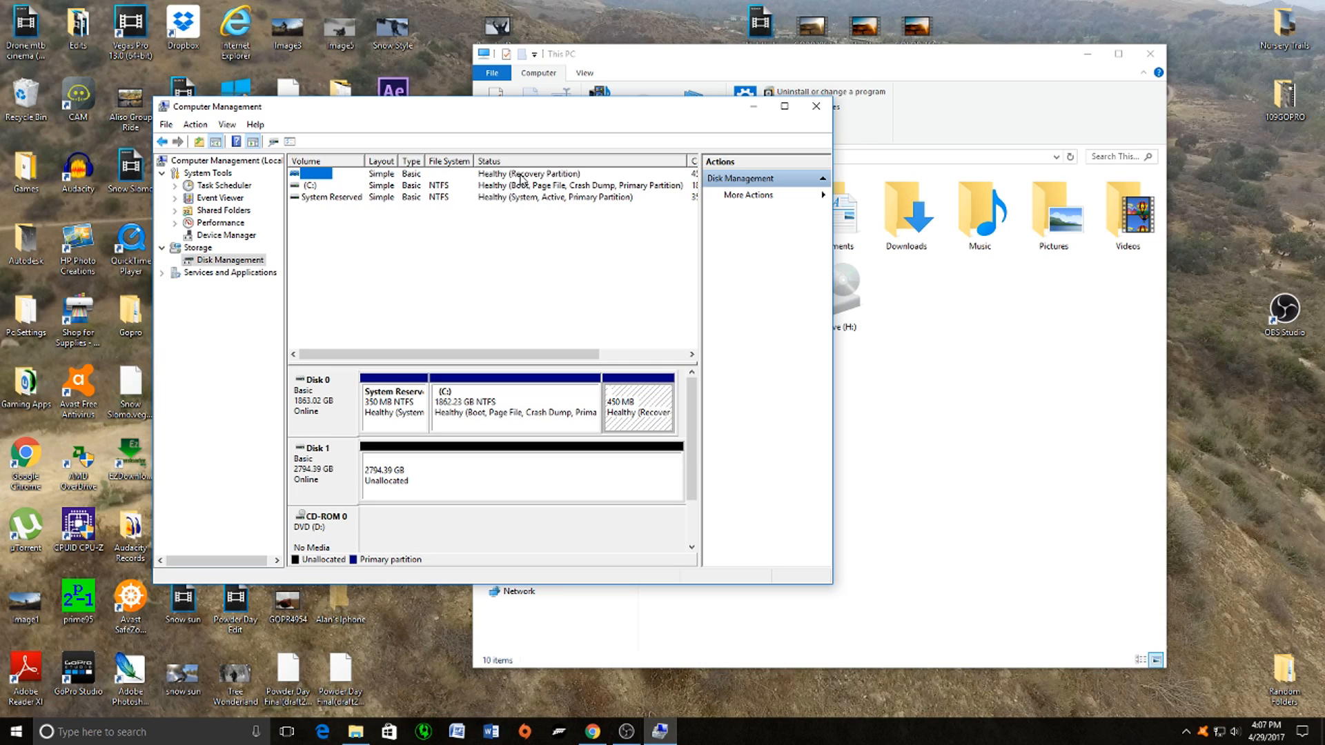
mouse_move(551, 203)
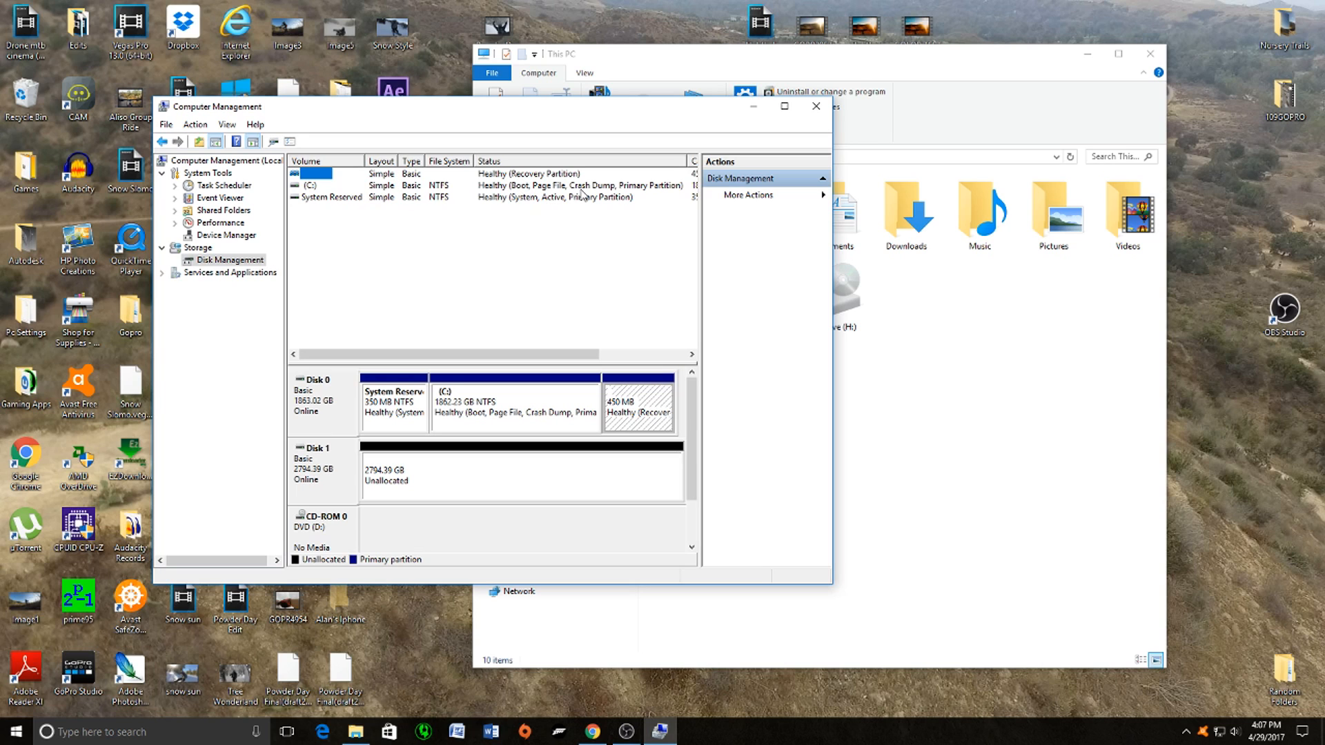
mouse_move(393, 484)
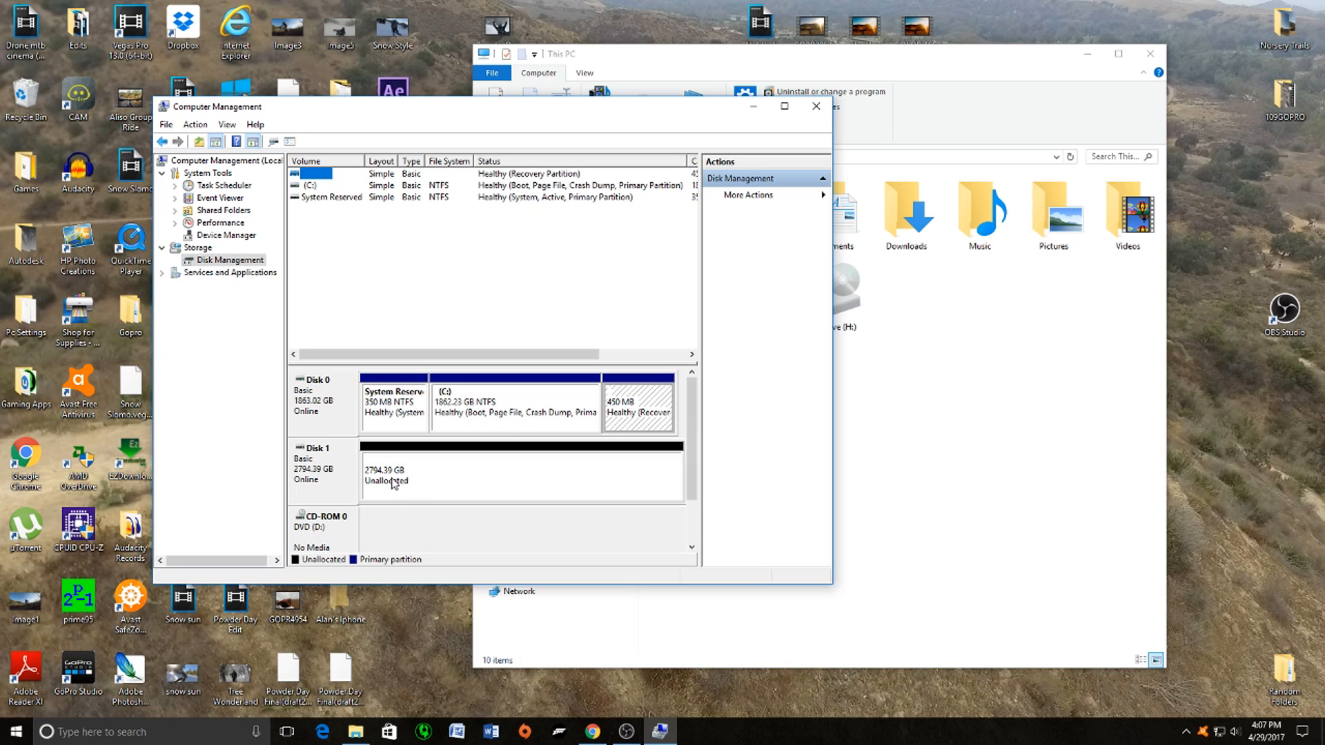
mouse_move(494, 474)
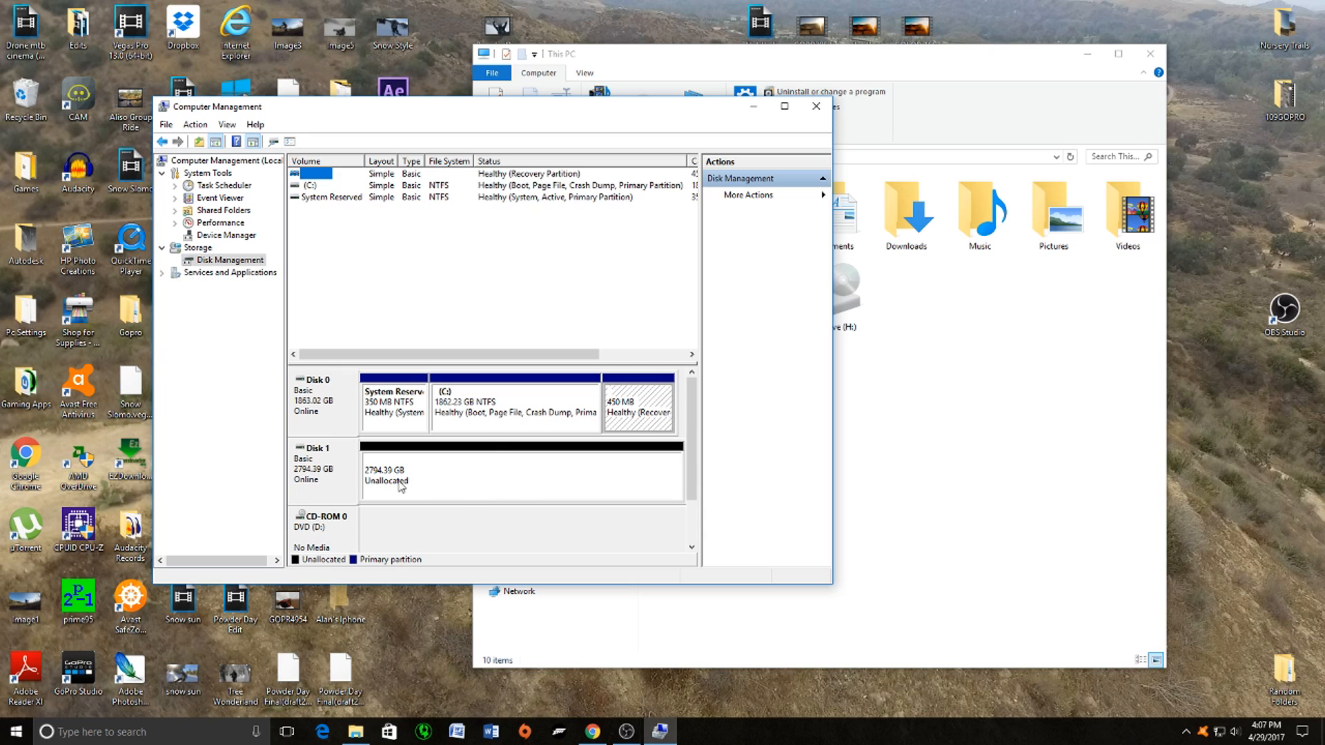
mouse_move(487, 483)
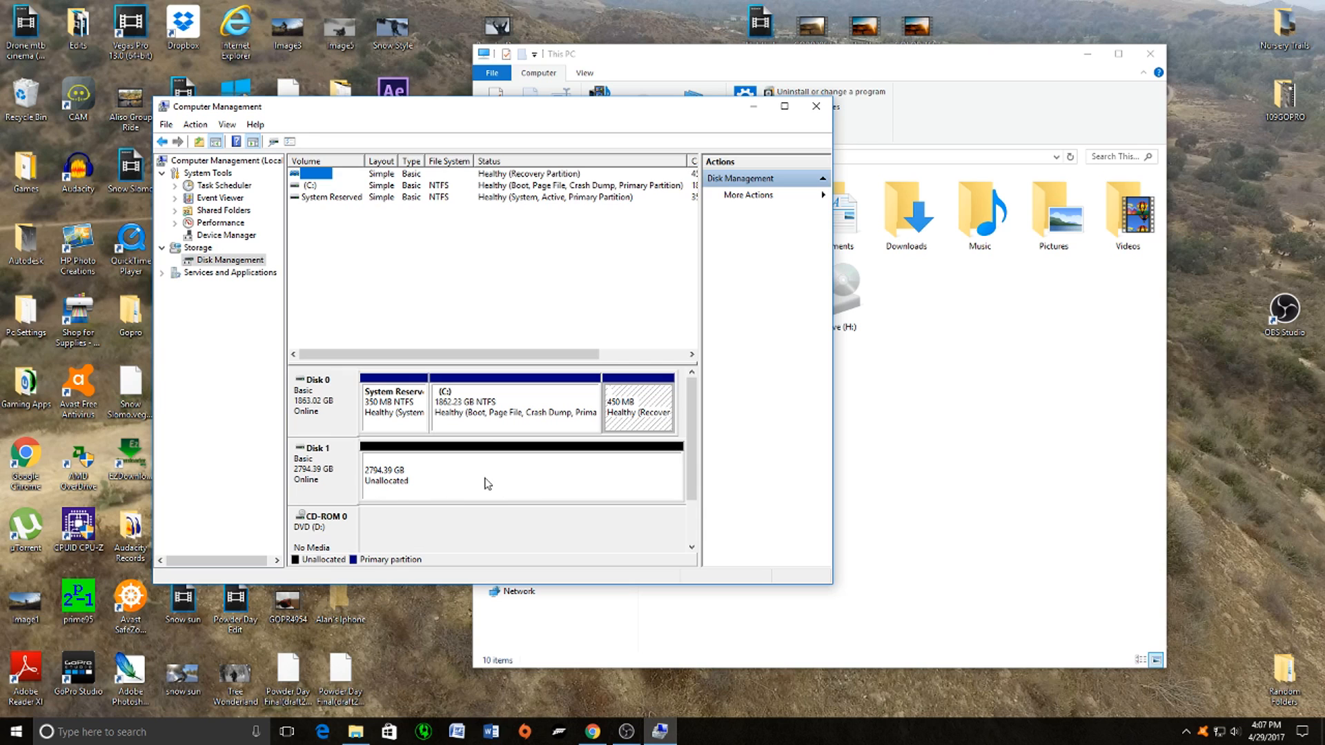
left_click(494, 478)
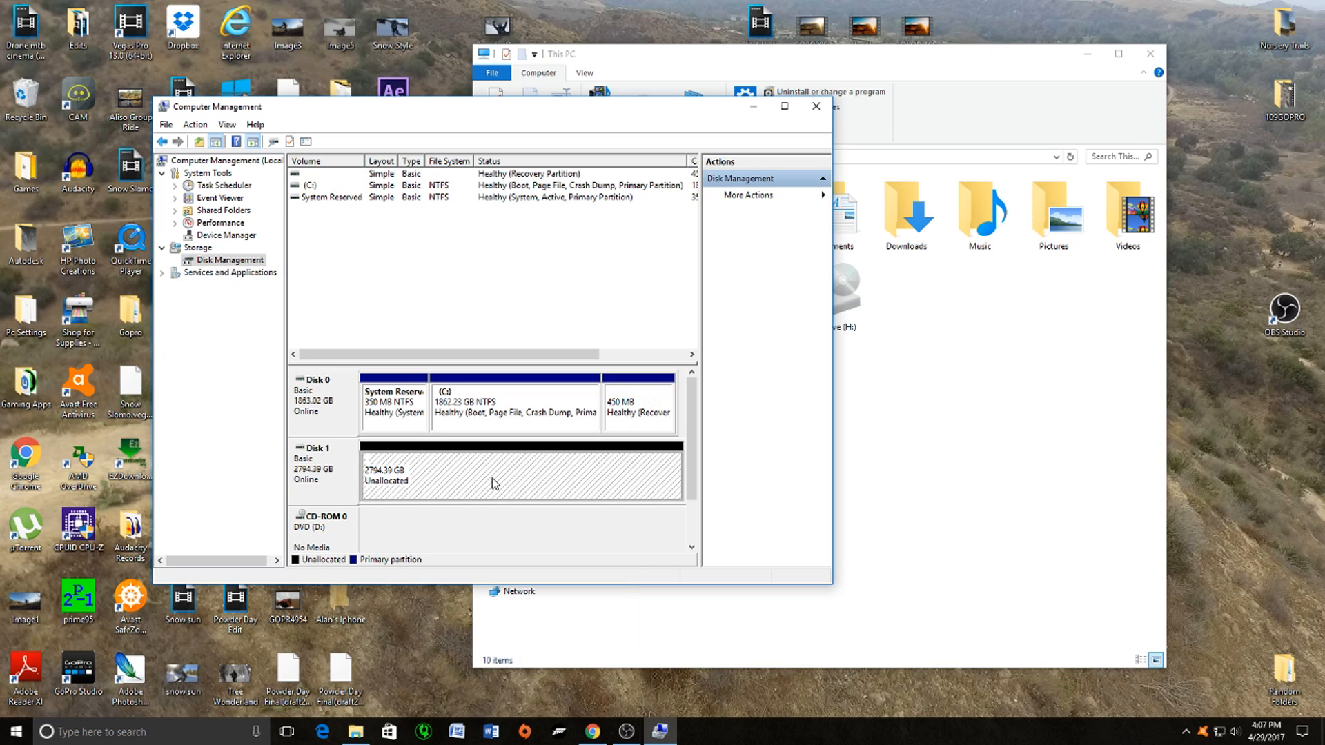
Step: Start the New Simple Volume wizard on Disk 1, keeping the full 2861459 MB size
right_click(494, 477)
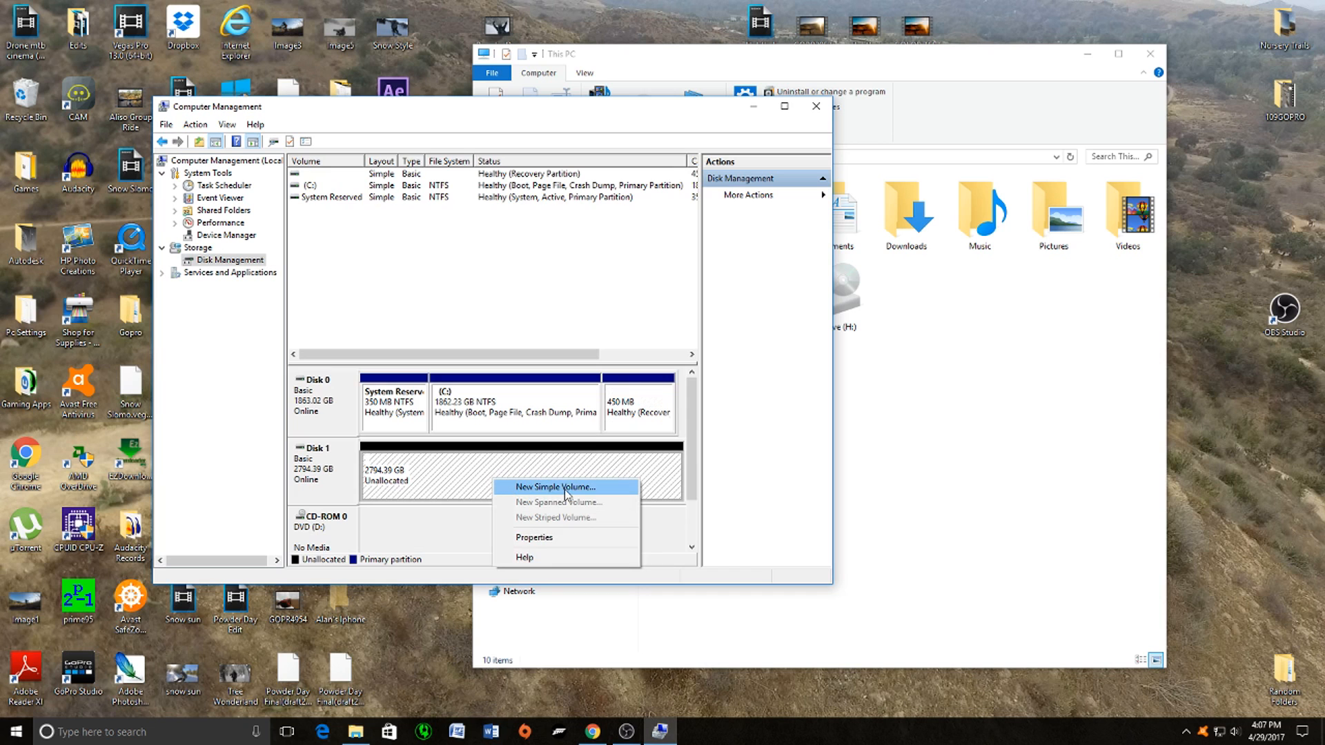
left_click(555, 487)
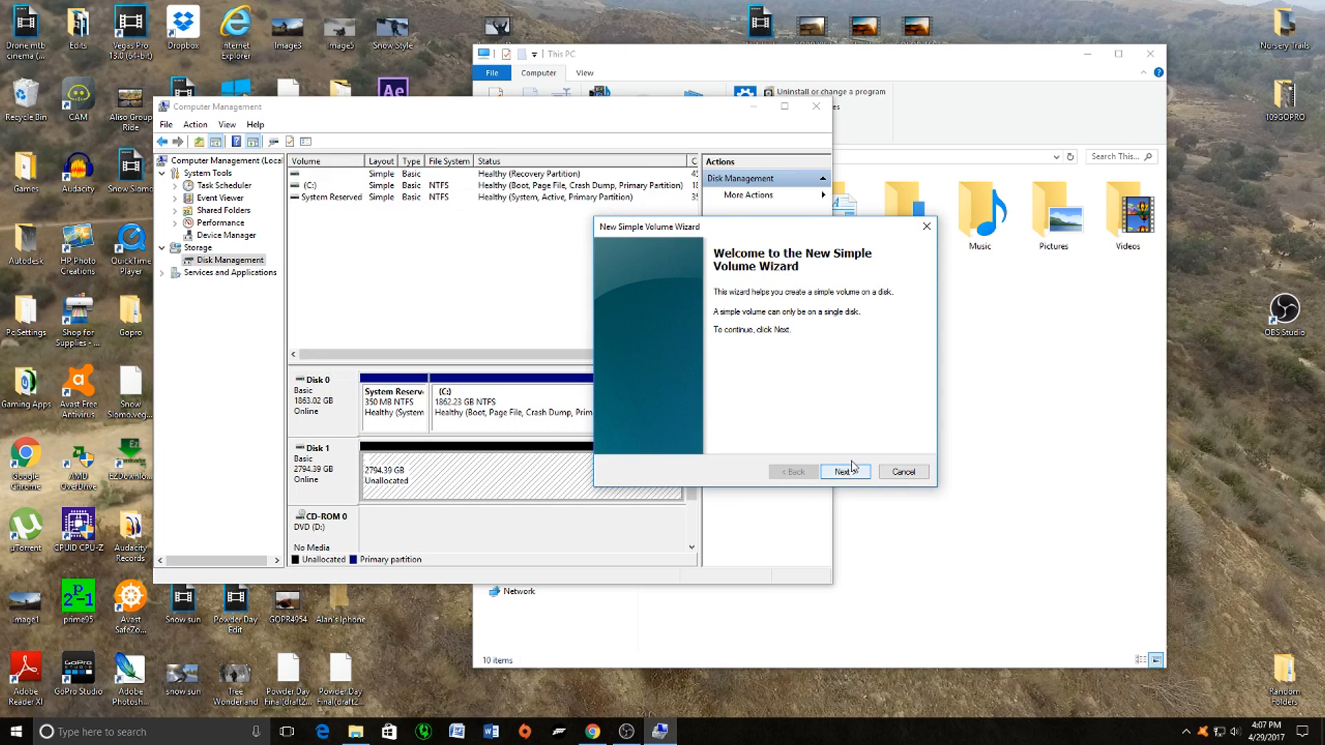
left_click(843, 472)
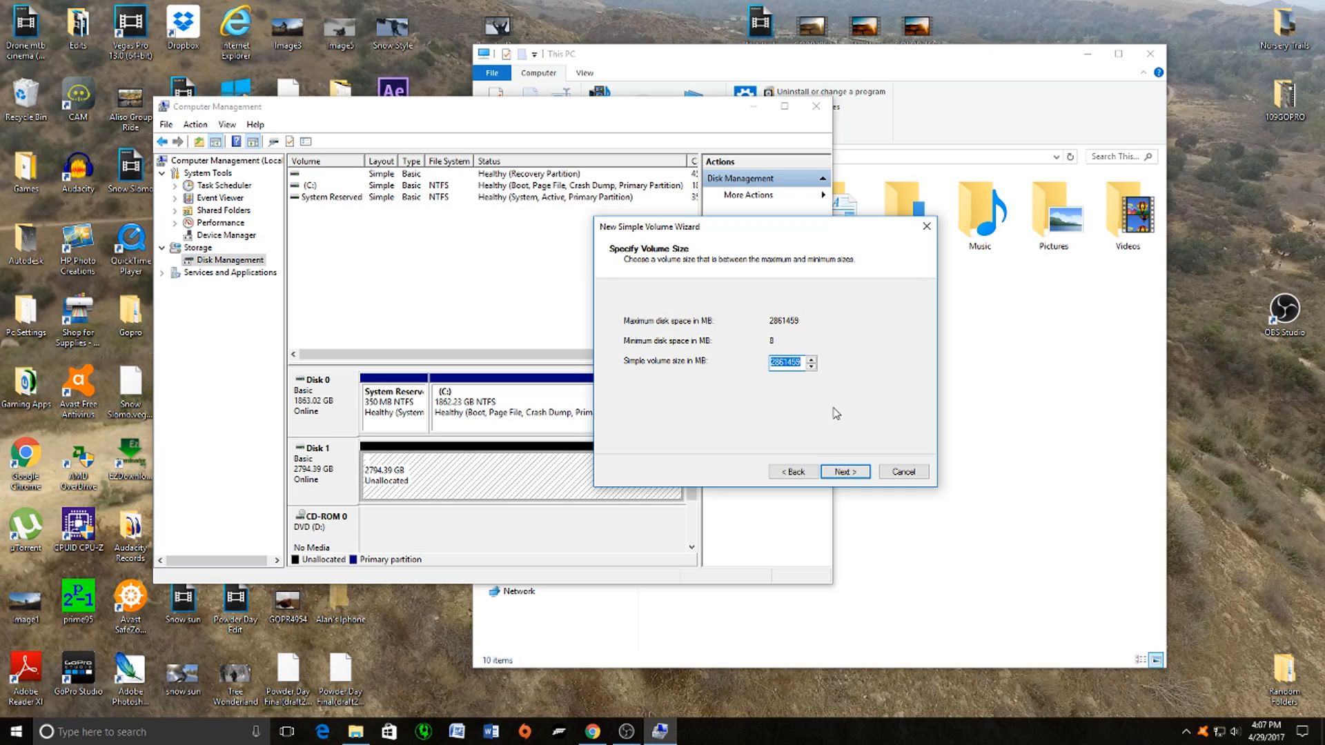
mouse_move(641, 415)
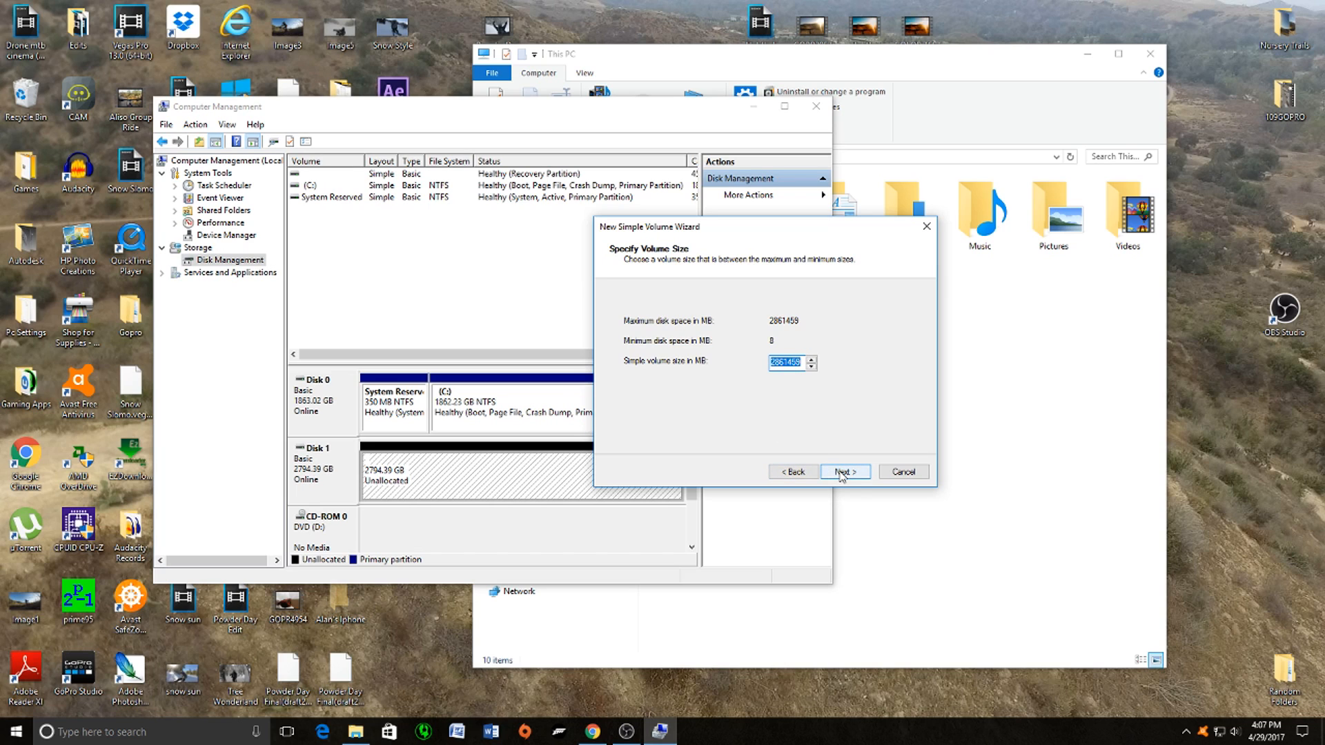
left_click(845, 472)
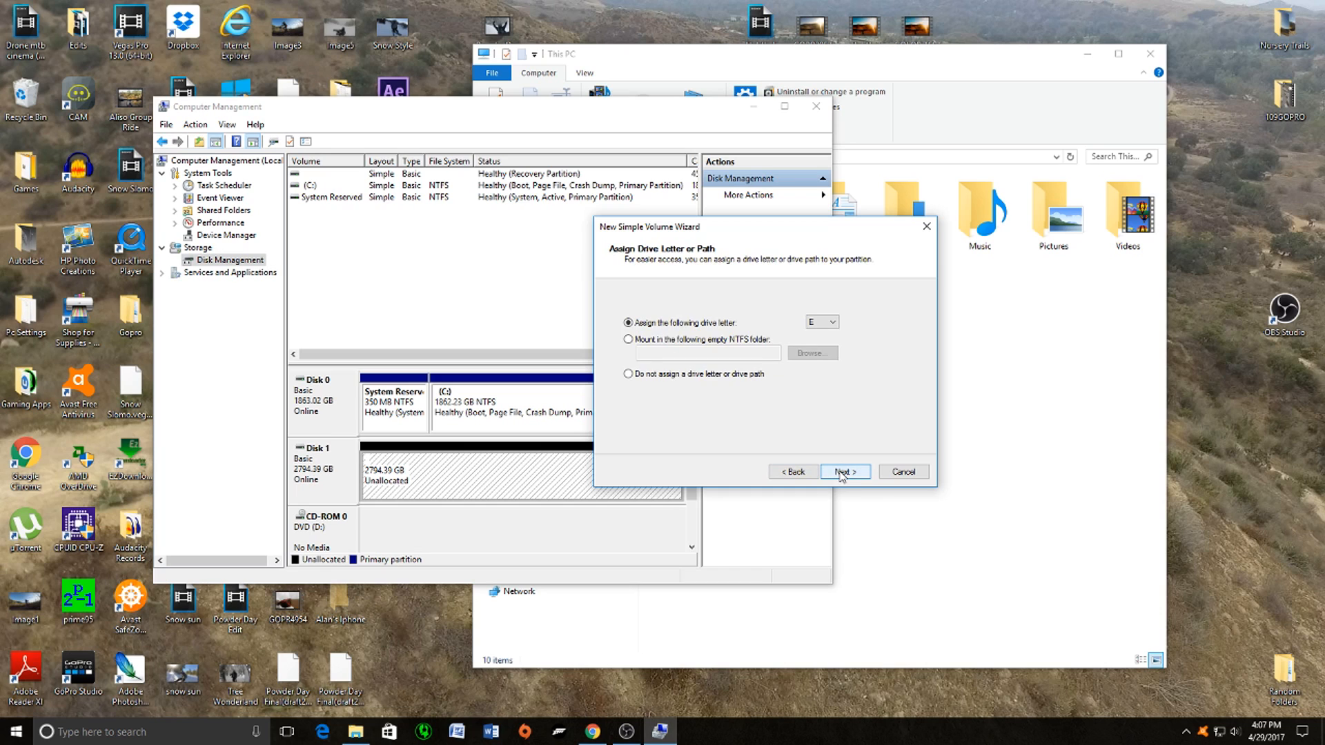
Step: Assign drive letter F to the new volume
left_click(832, 321)
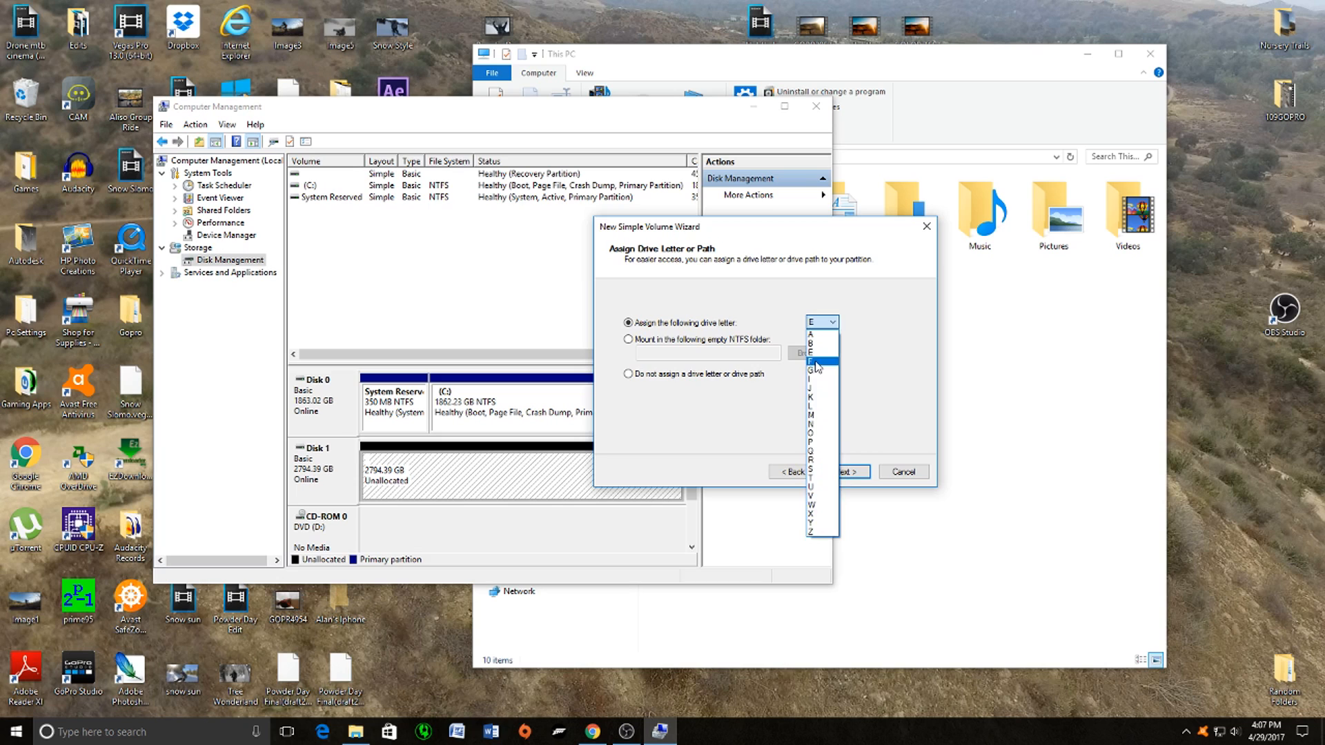
left_click(811, 367)
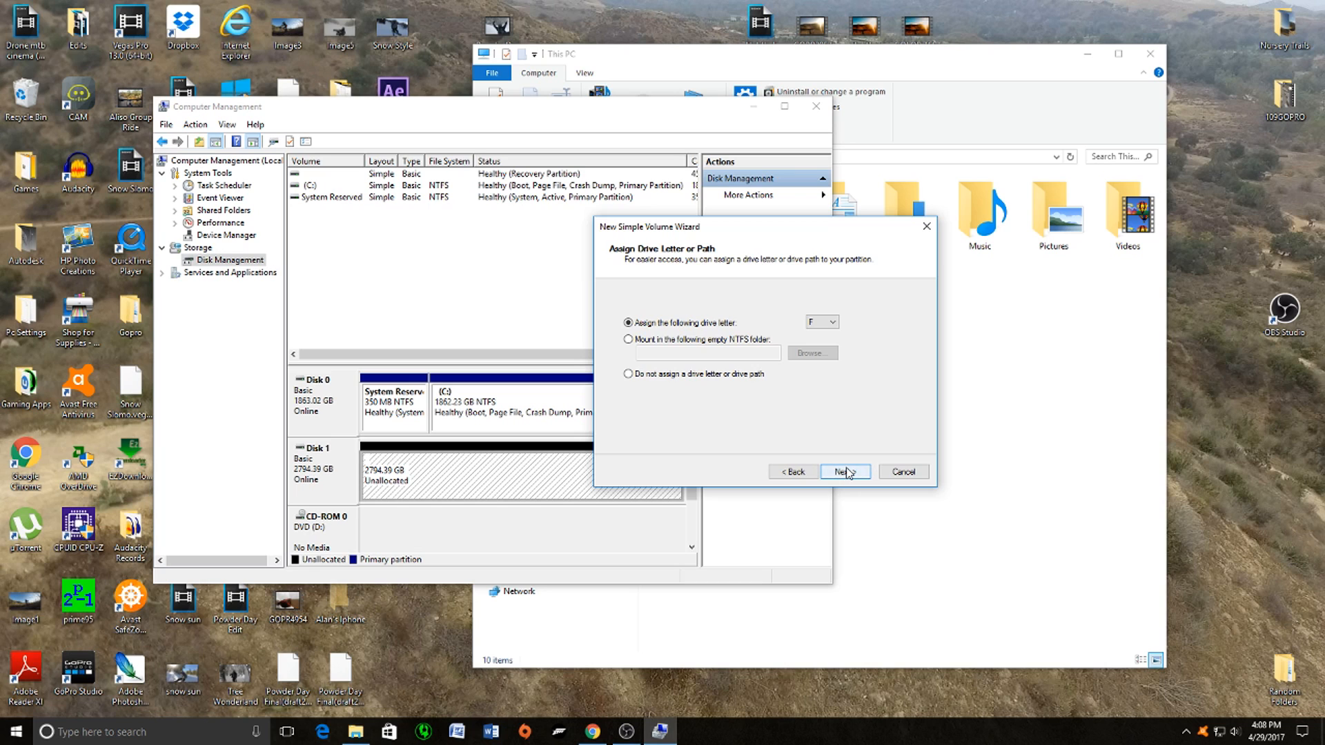
left_click(845, 472)
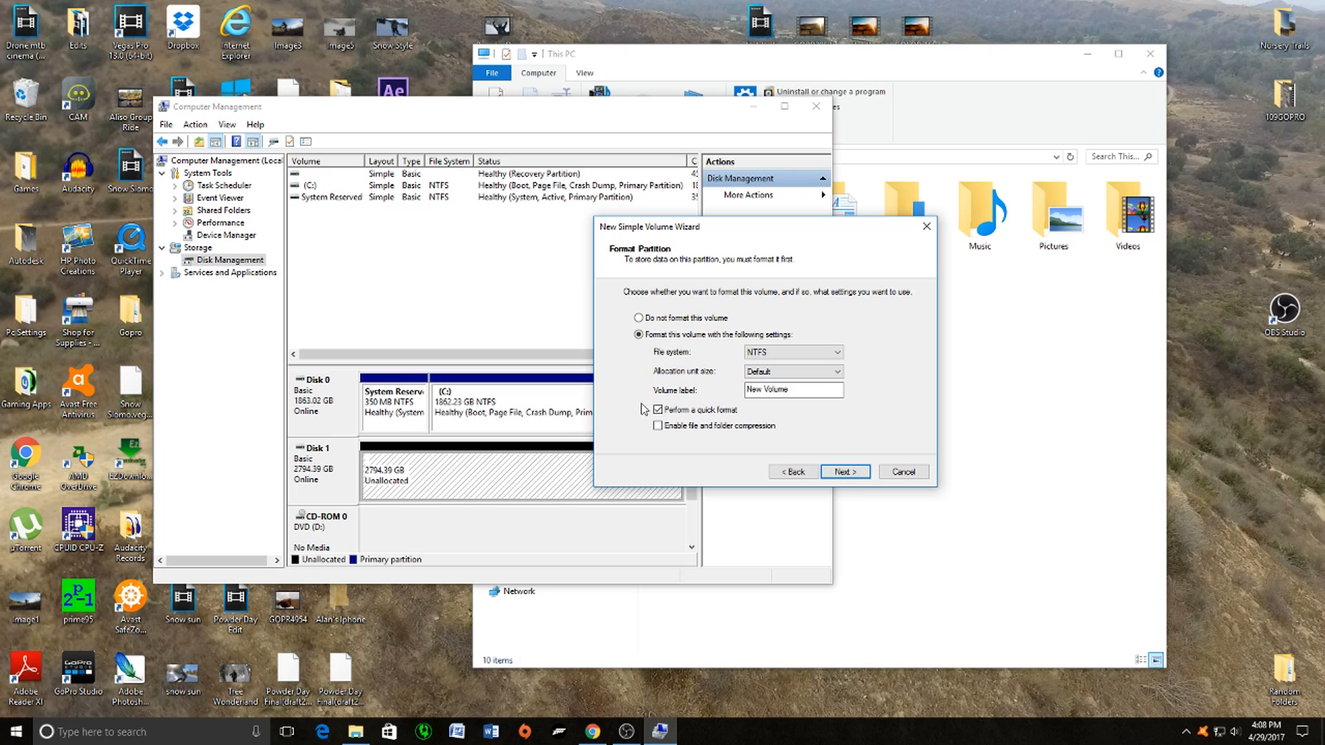
Step: Quick-format as NTFS with volume label 'WD 3tb(Footage)' and review the summary
left_click(792, 389)
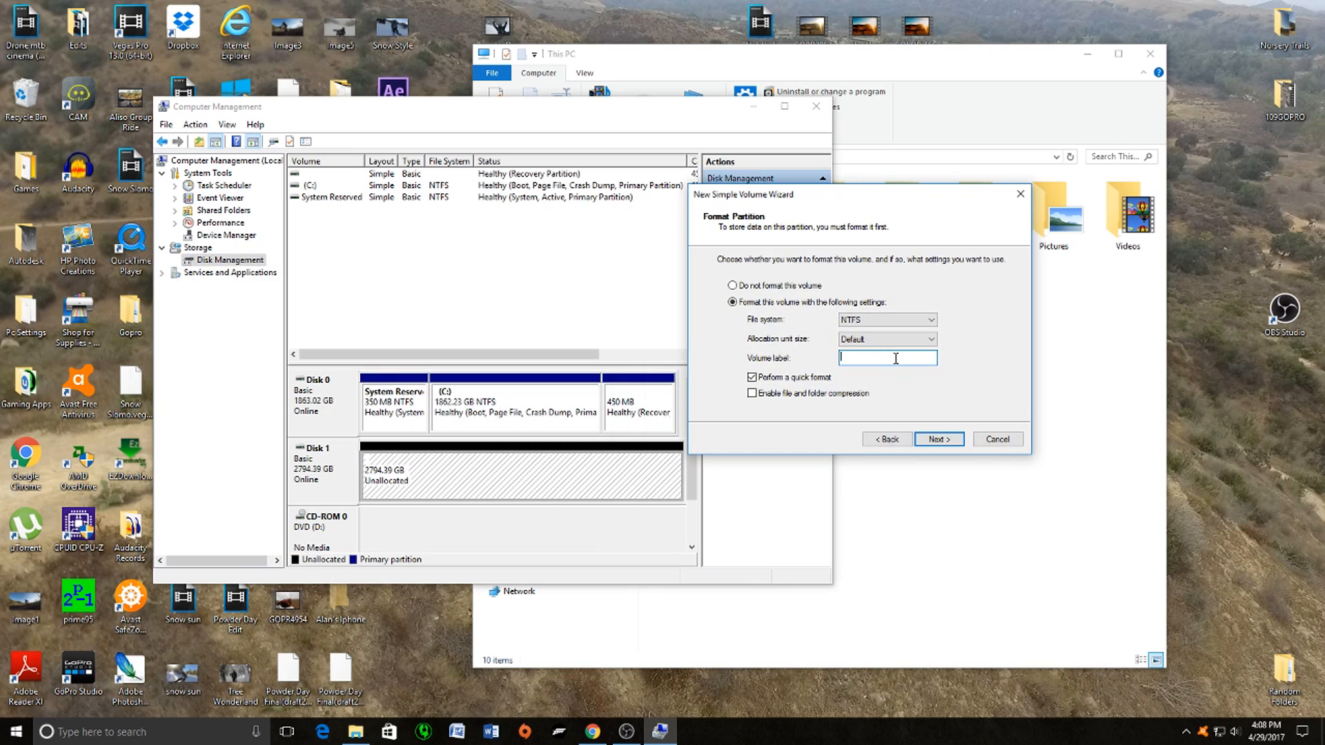
type("WD")
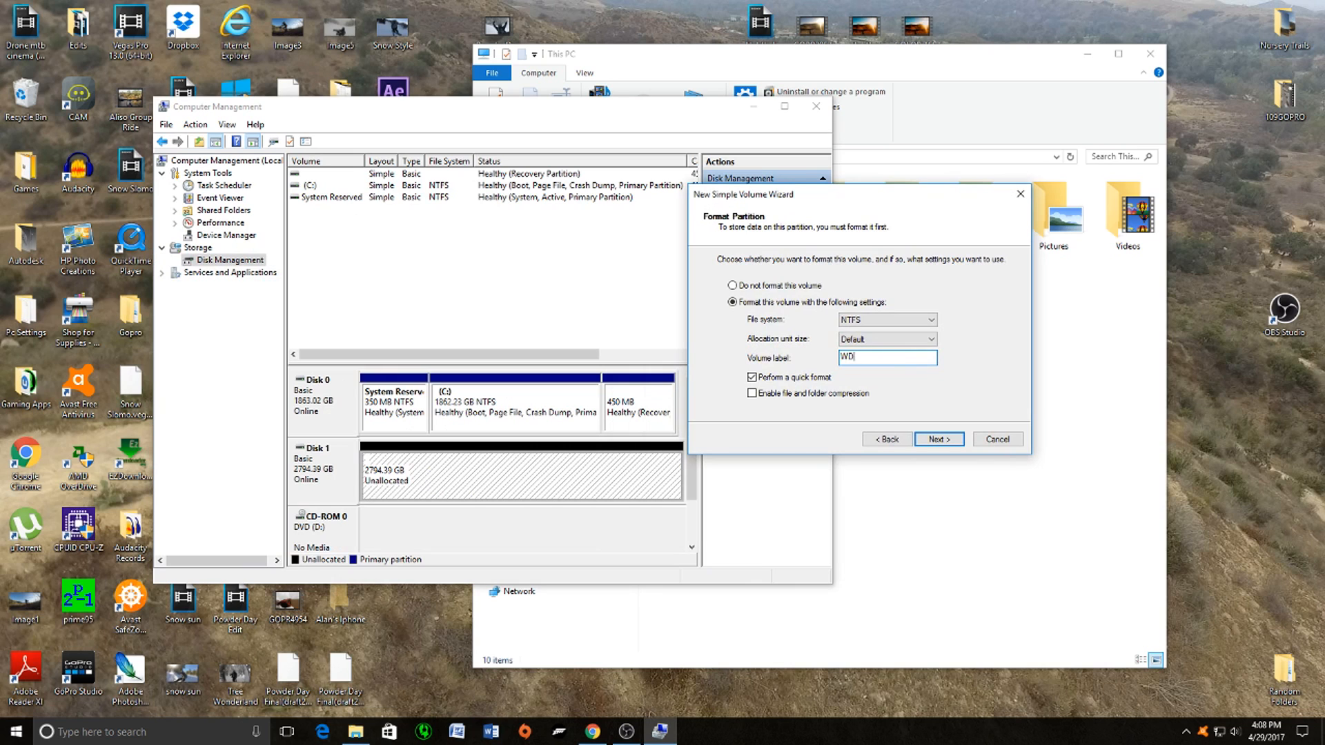
type("3tb")
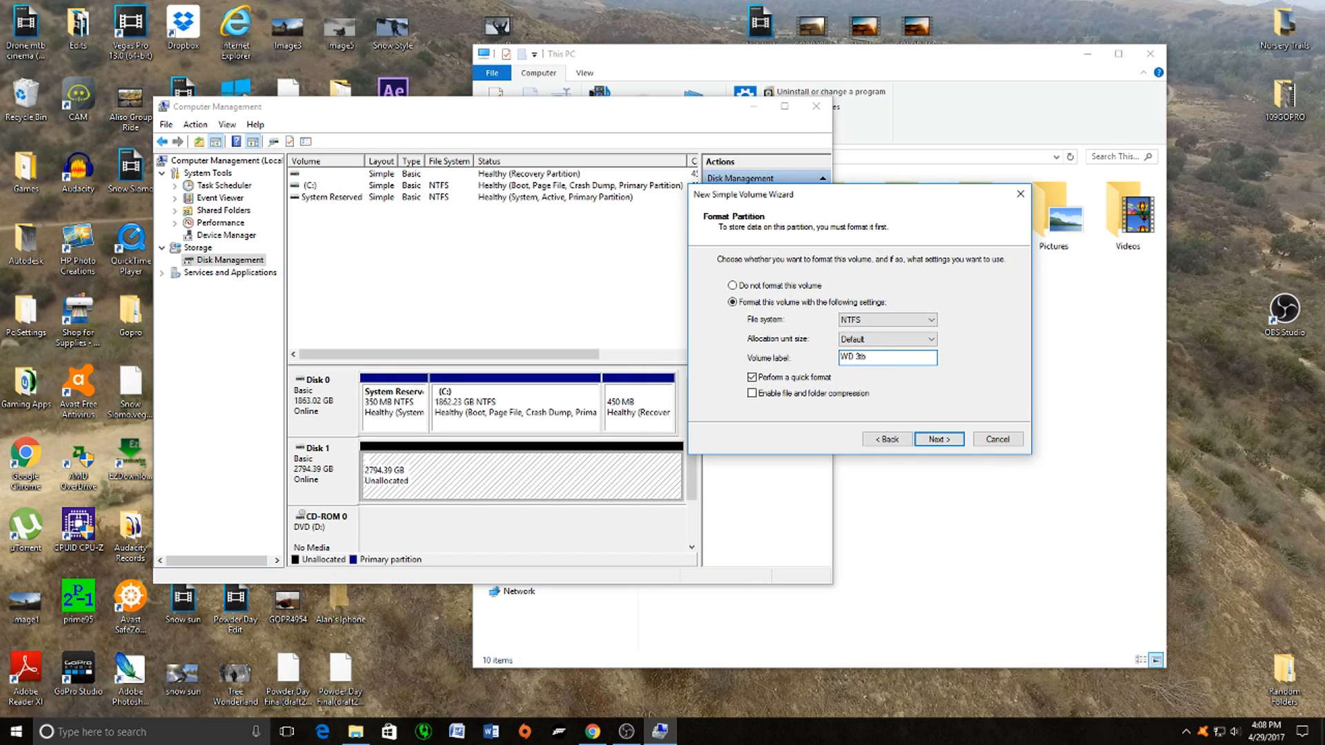
type("(Footage")
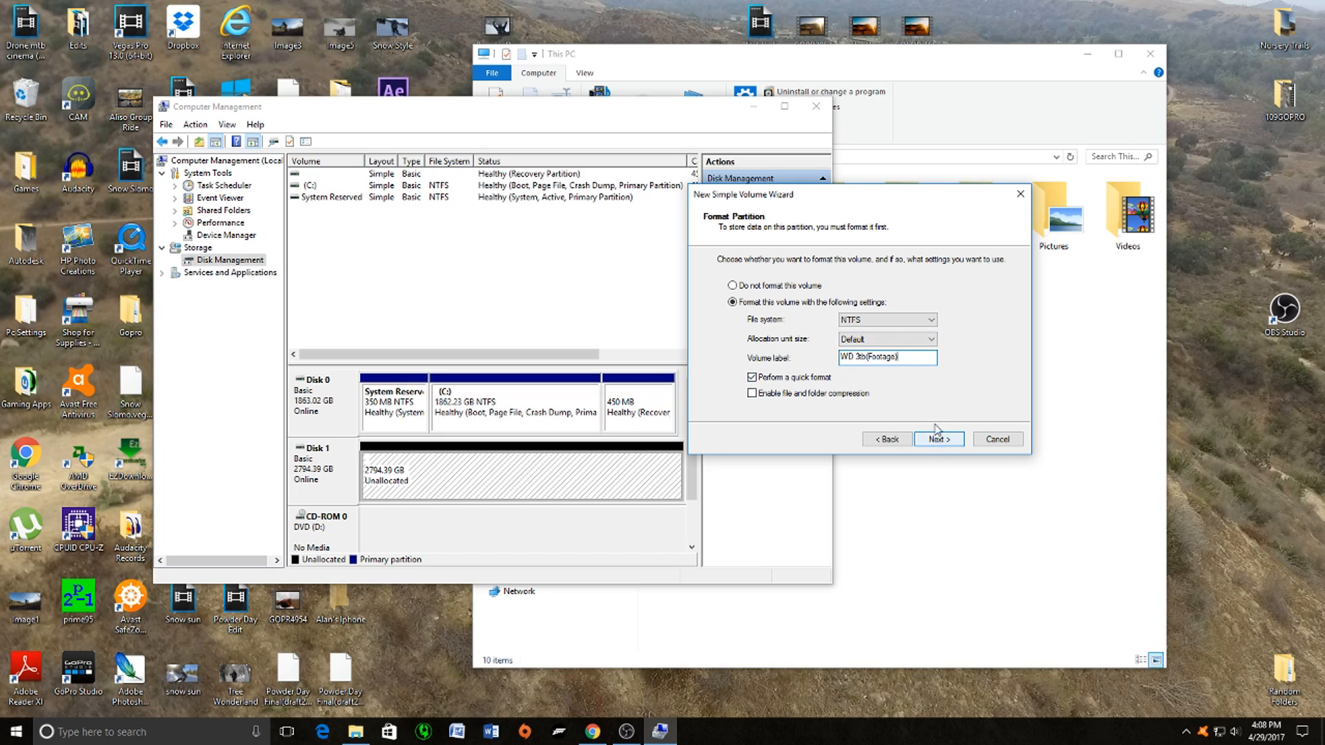
left_click(937, 439)
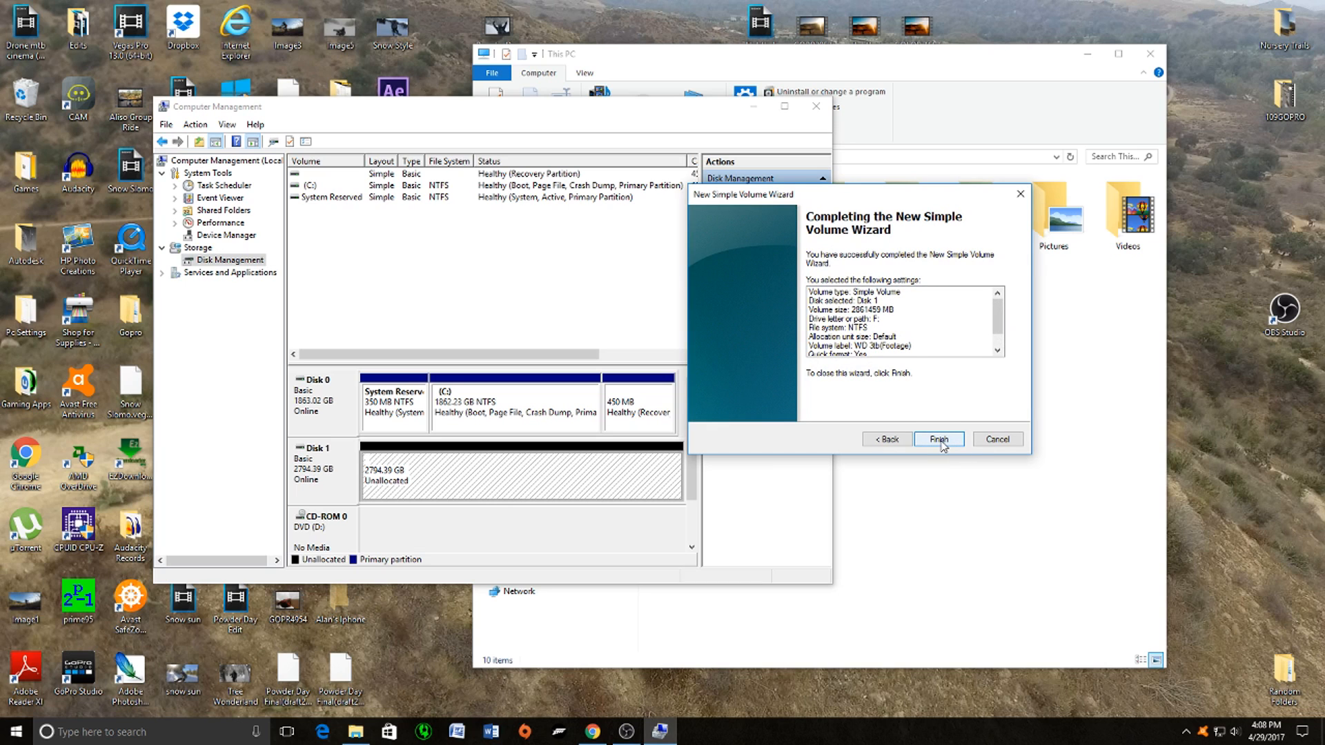
Step: Finish the wizard, creating volume F: 'WD 3tb(Footage)' on Disk 1
left_click(938, 439)
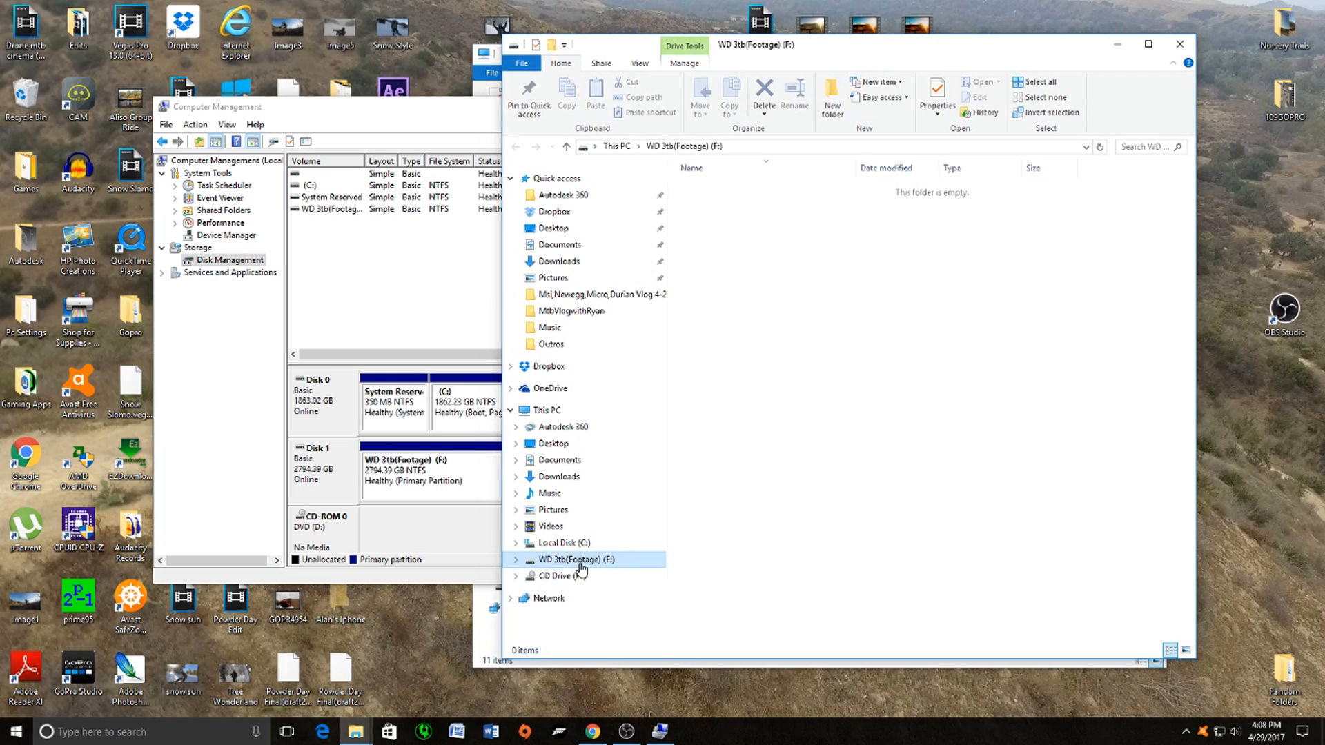
mouse_move(555, 565)
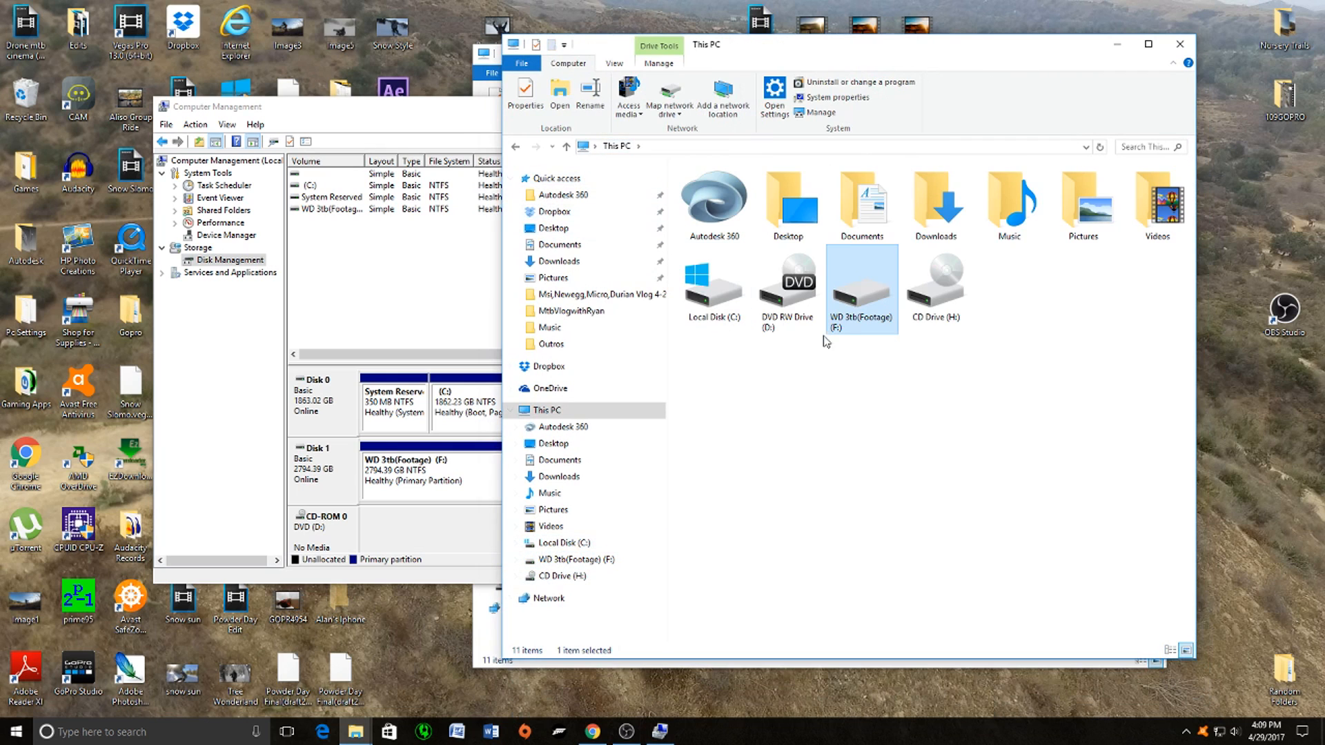
mouse_move(795, 57)
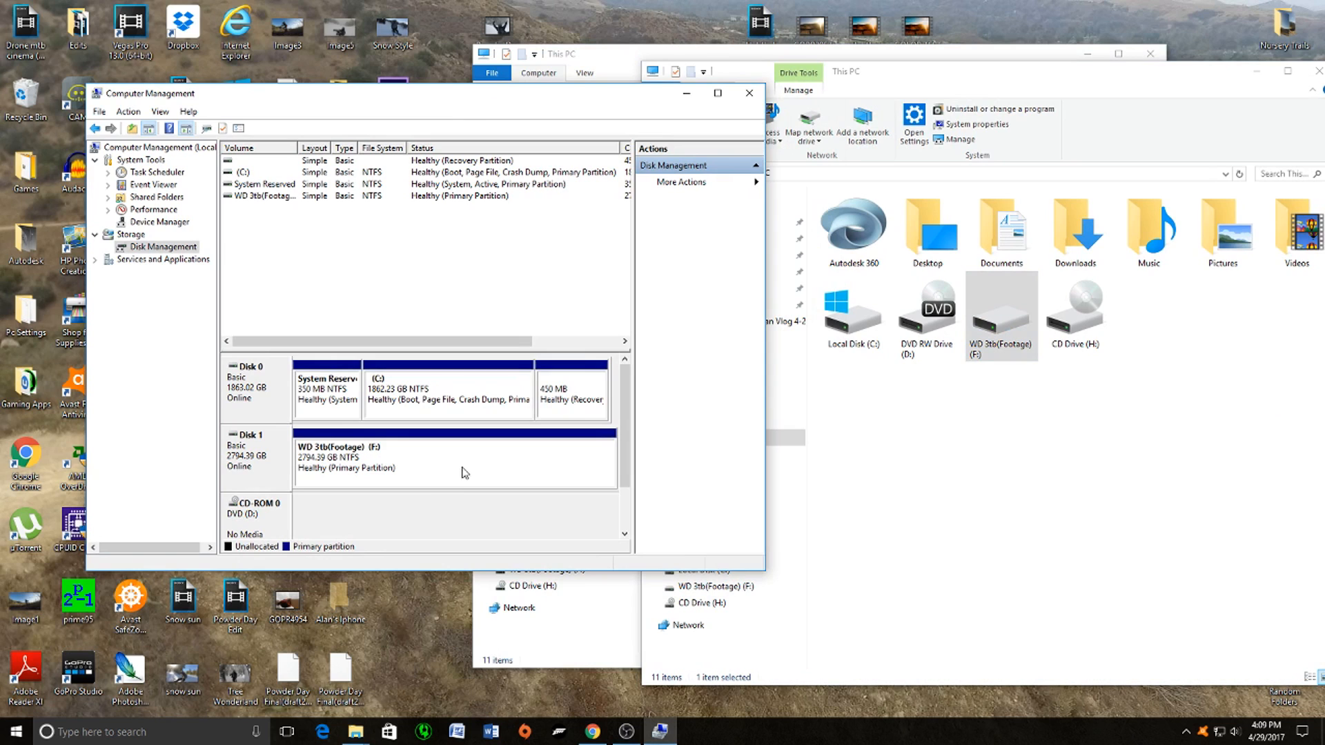
mouse_move(417, 480)
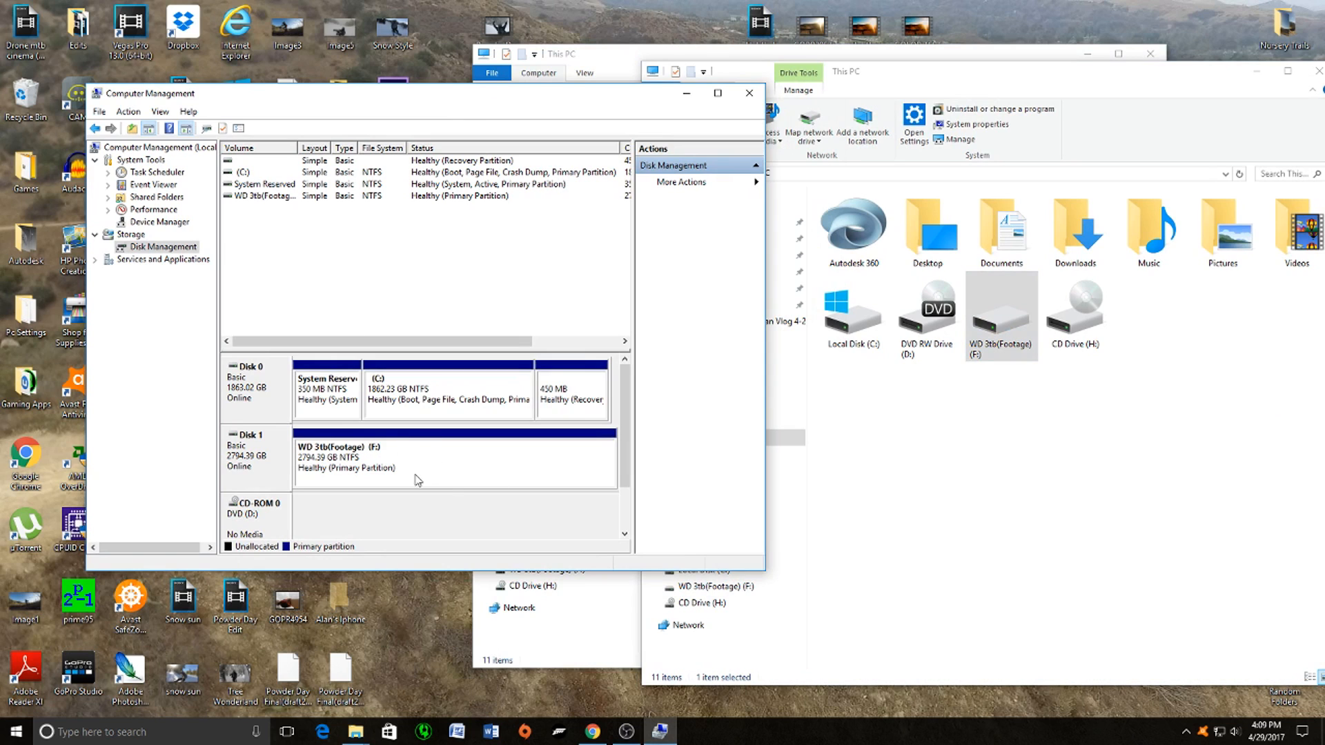